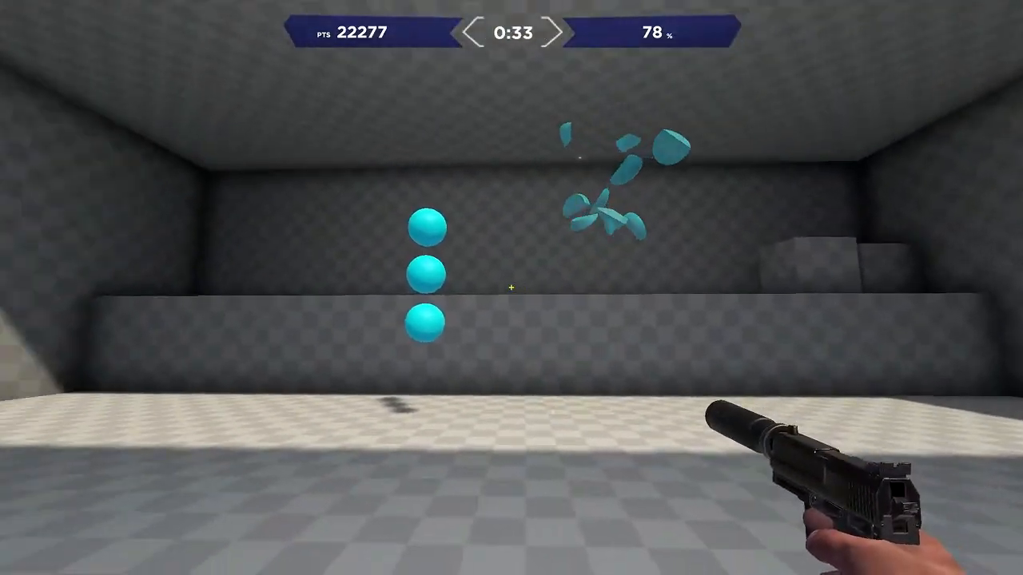
Shoot a blue target in the timed drill before the game closes.
click(512, 287)
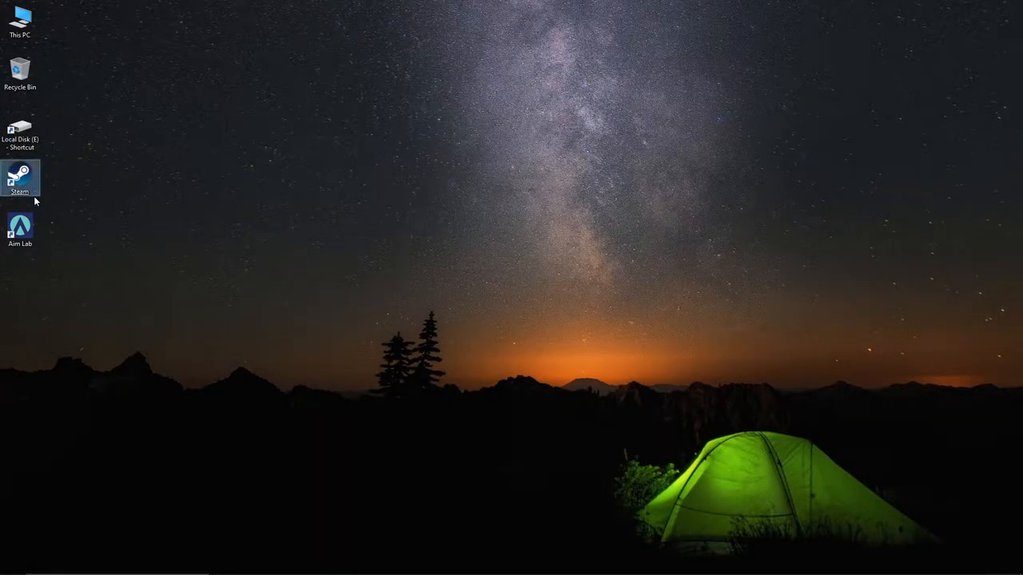
Launch Steam, confirm Aim Lab shows Update Required on Downloads, then close Steam.
double_click(19, 173)
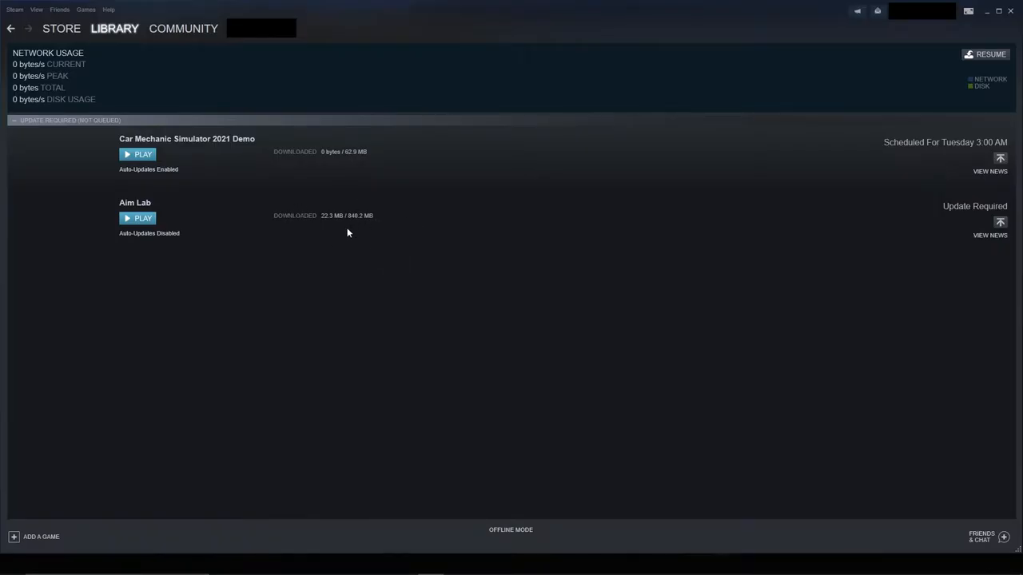
mouse_move(1008, 17)
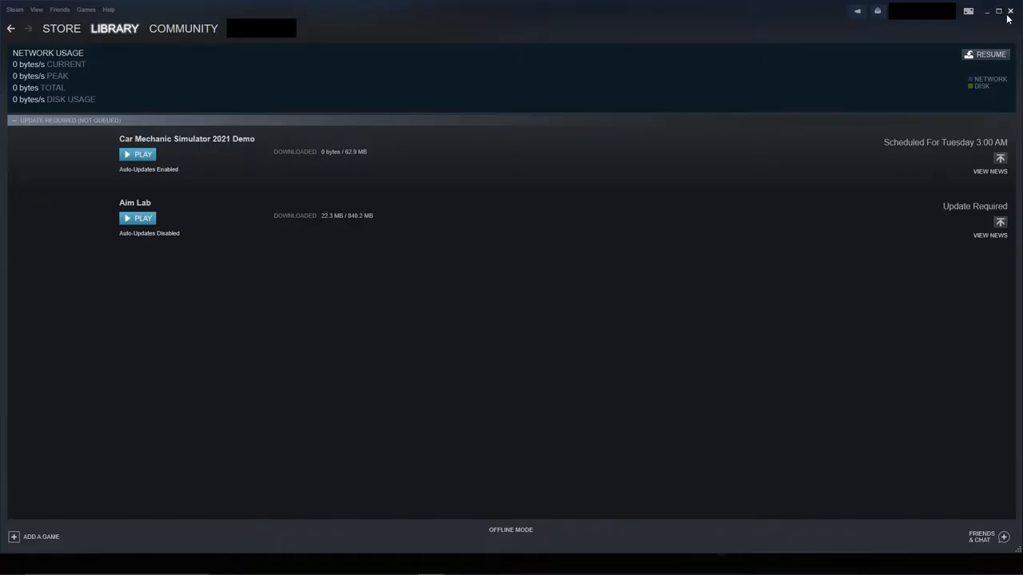
click(1007, 13)
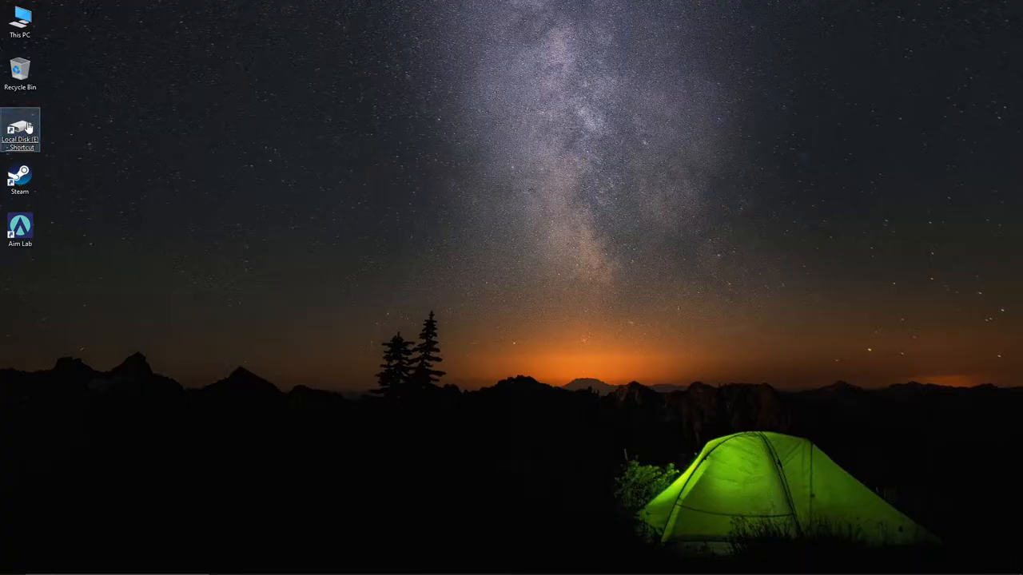
Browse to E:\steam\steamapps and bring up the shortcut menu for appmanifest_714010.
double_click(19, 128)
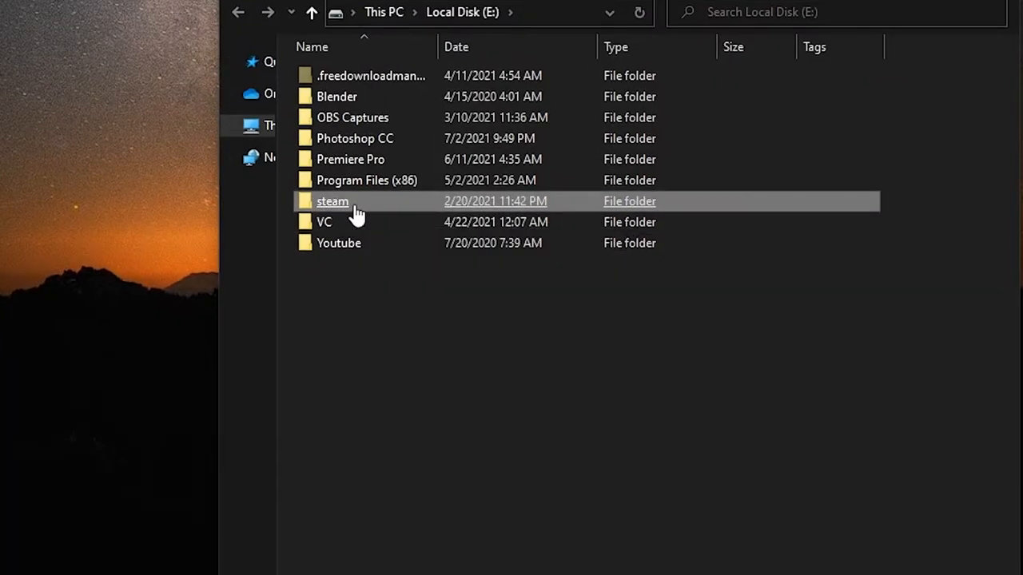
double_click(332, 201)
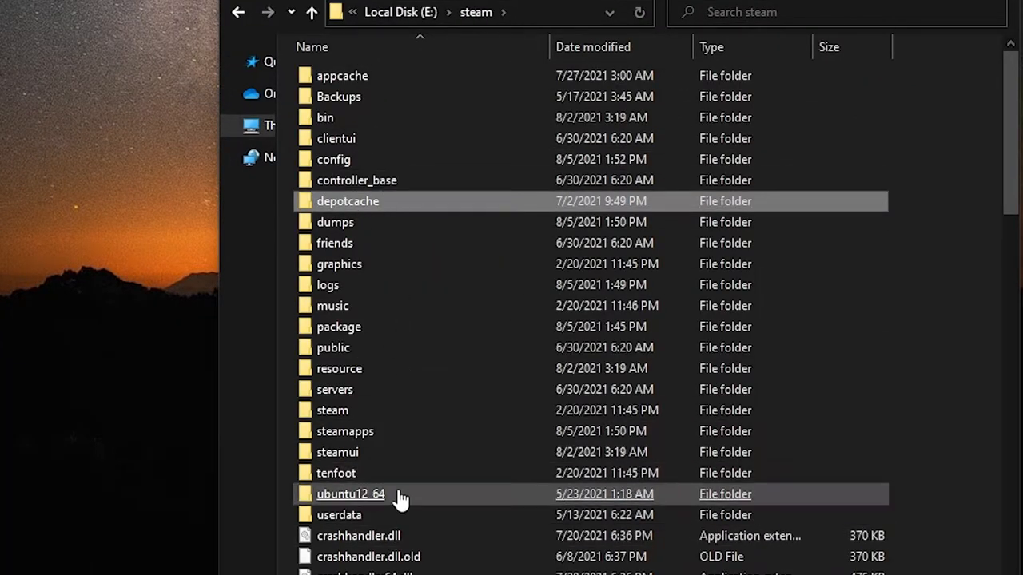
mouse_move(374, 432)
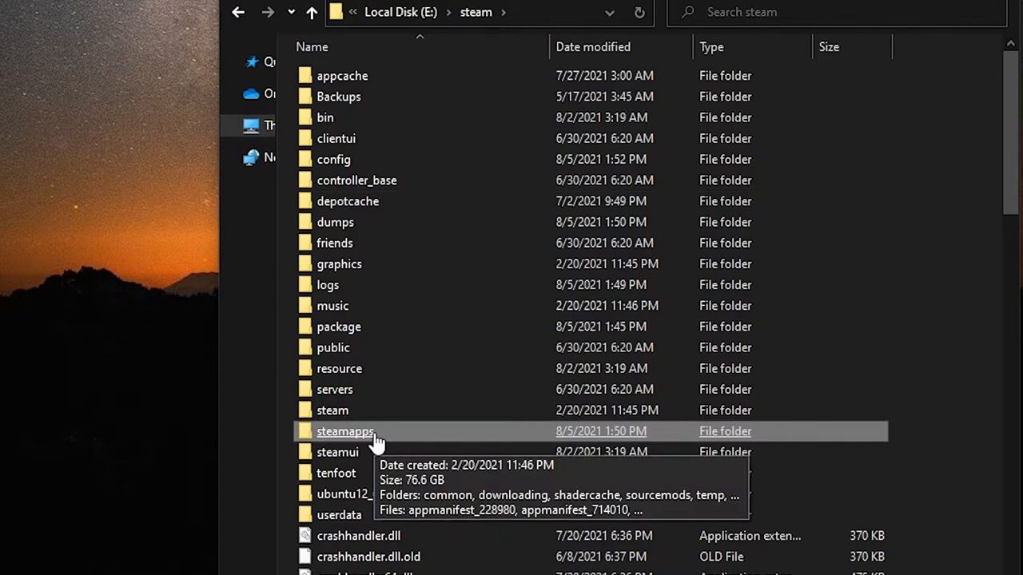
double_click(346, 432)
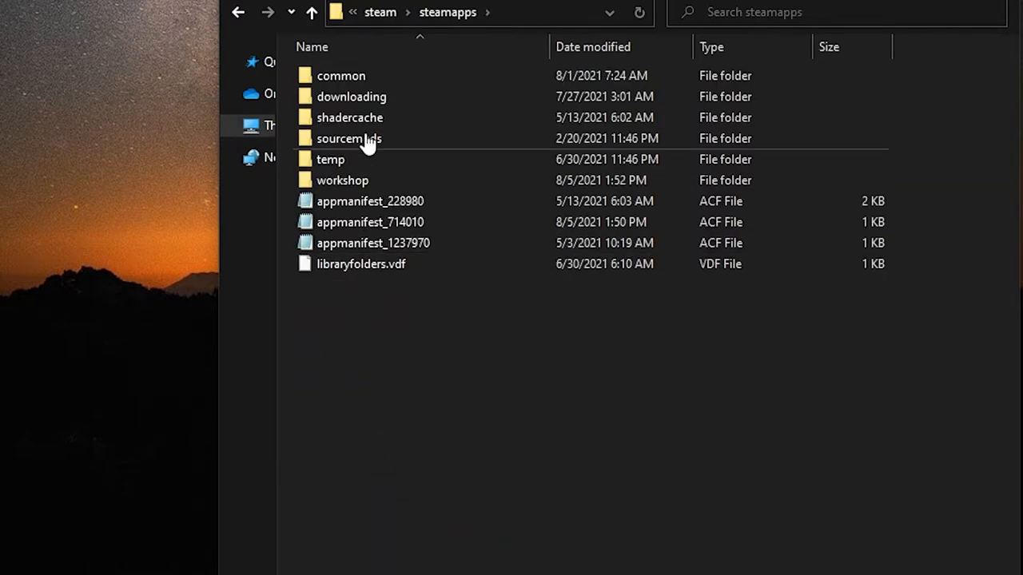
double_click(340, 77)
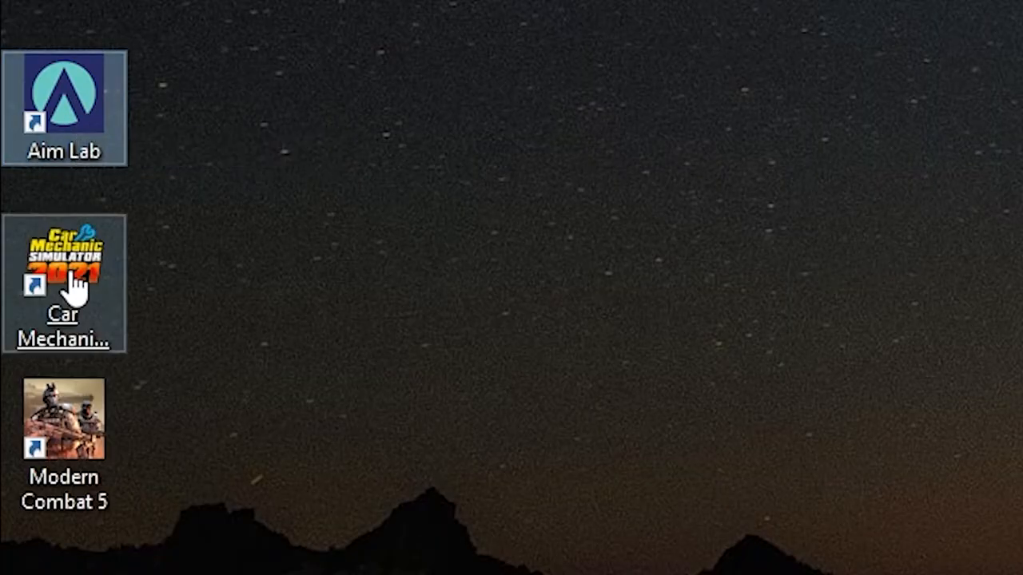
mouse_move(77, 284)
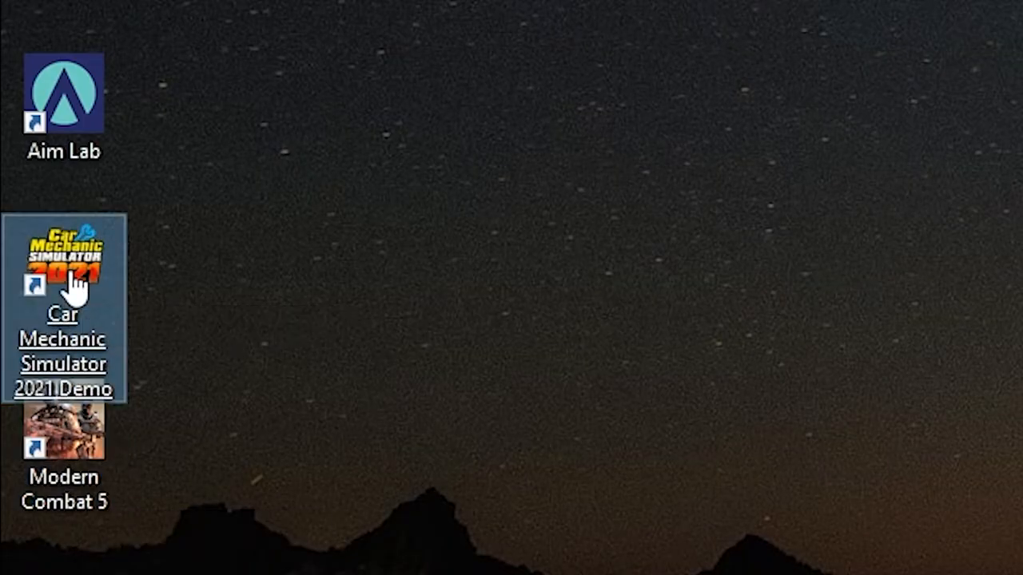
mouse_move(72, 108)
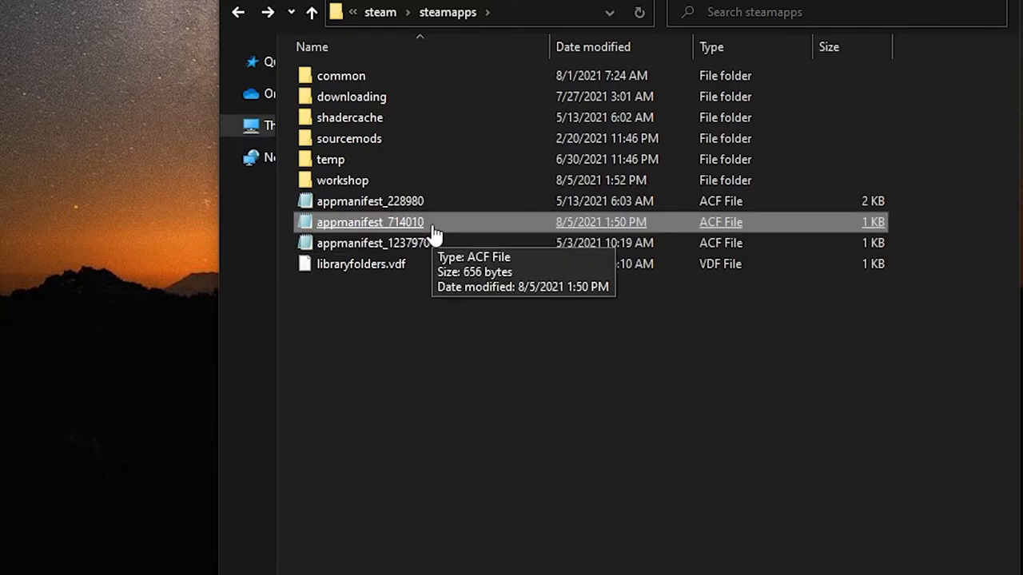
mouse_move(412, 236)
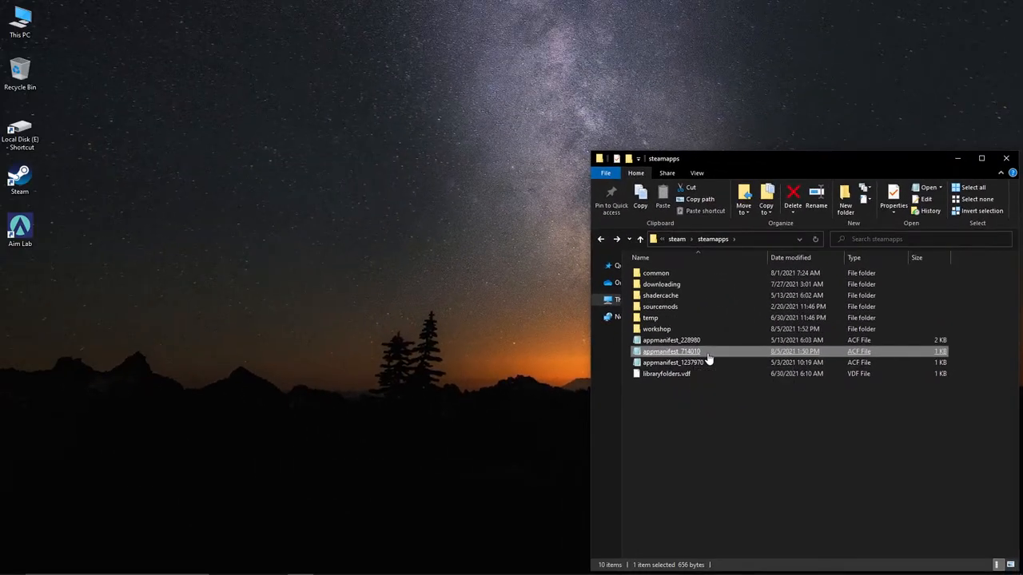
right_click(671, 351)
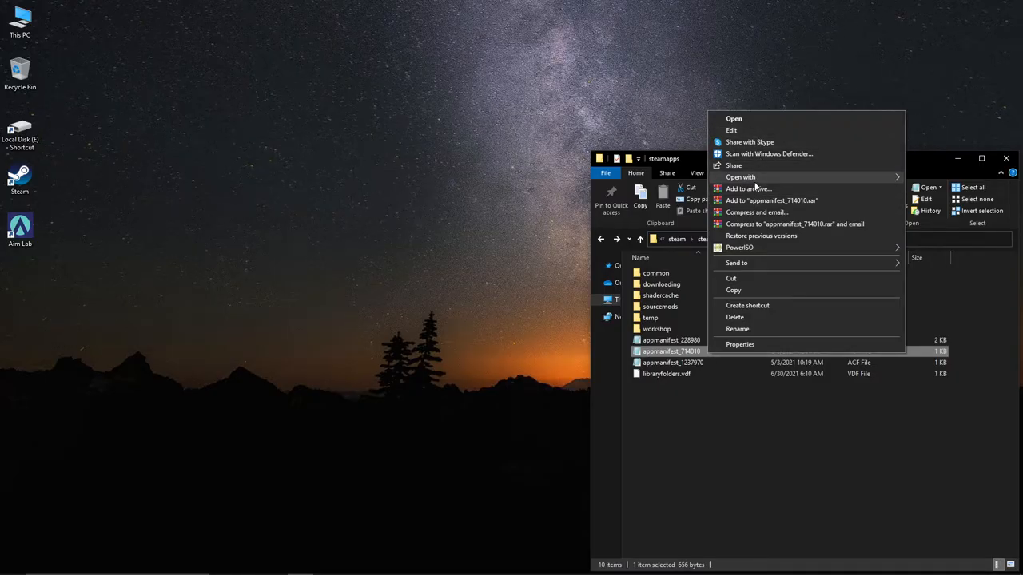
View appmanifest_714010 in Notepad, confirm UpdateResult is 0, and close it.
click(740, 176)
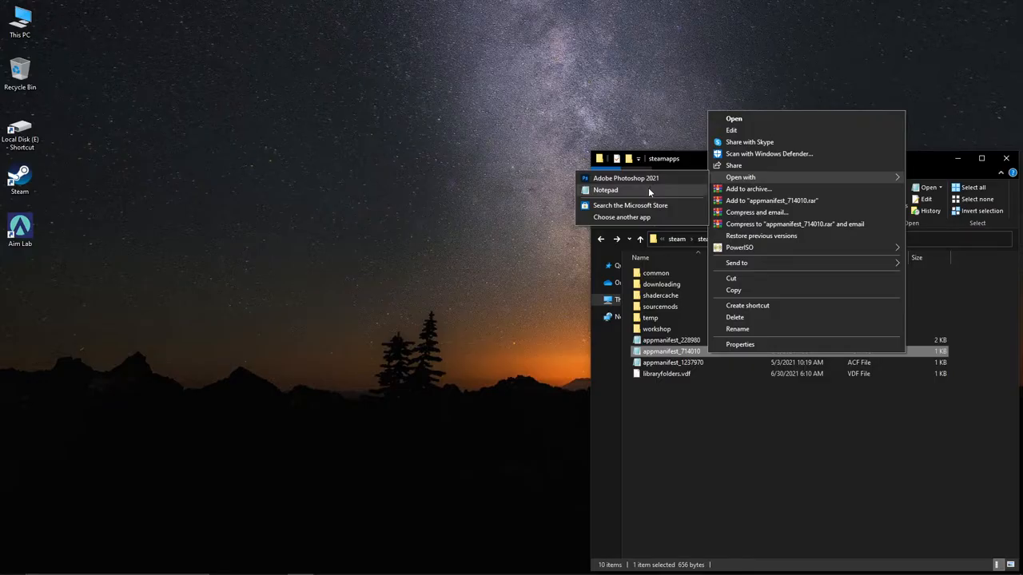
click(611, 190)
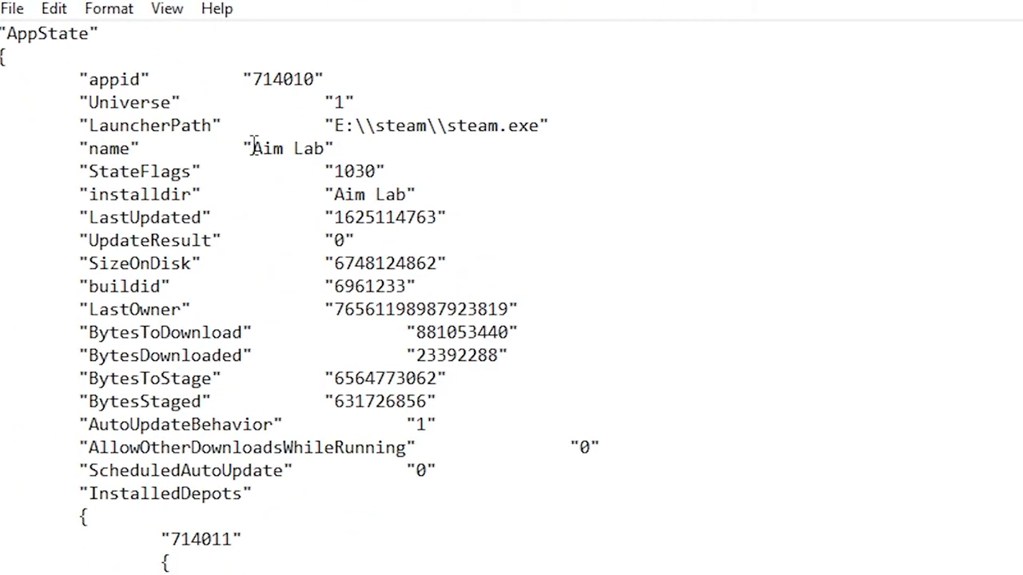
double_click(275, 148)
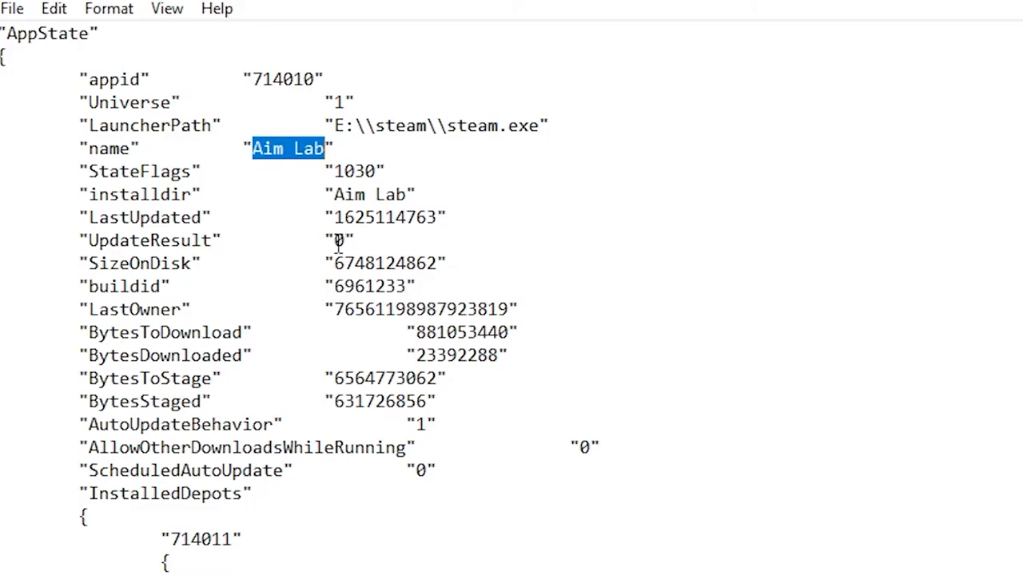
double_click(149, 240)
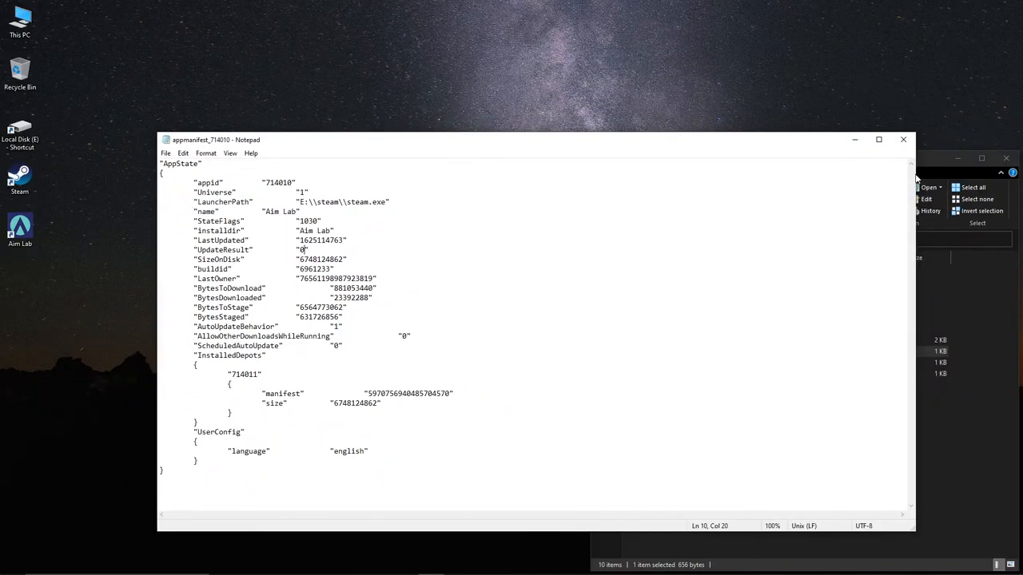
click(904, 139)
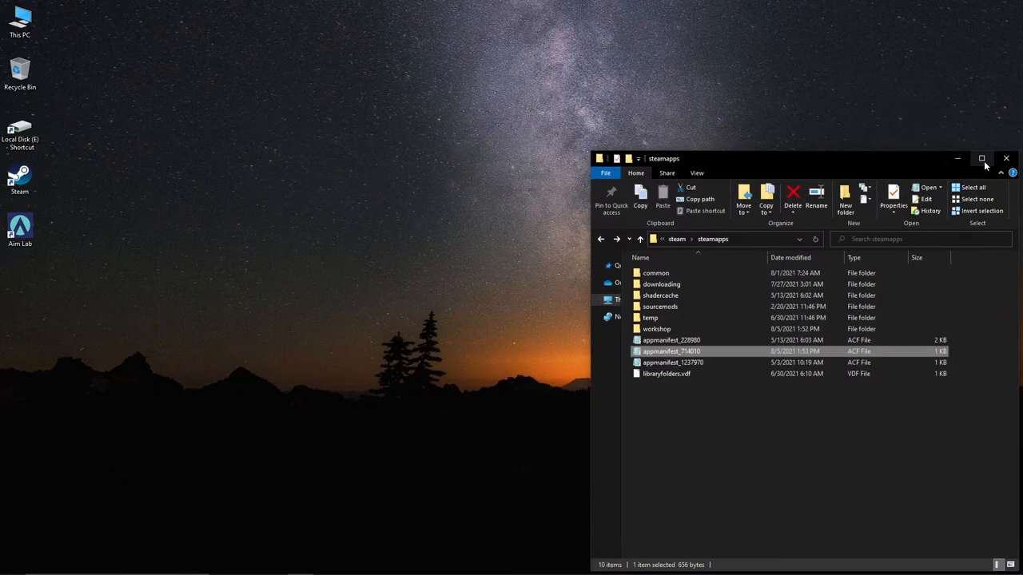
Close File Explorer, launch Aim Lab from the desktop and dismiss the Login Expired notice.
click(1004, 158)
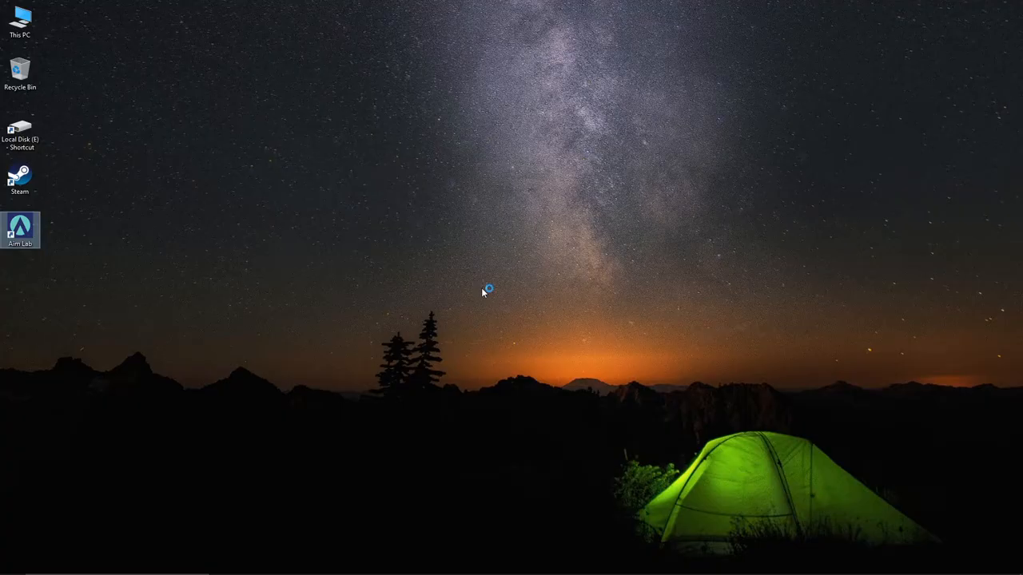
mouse_move(502, 279)
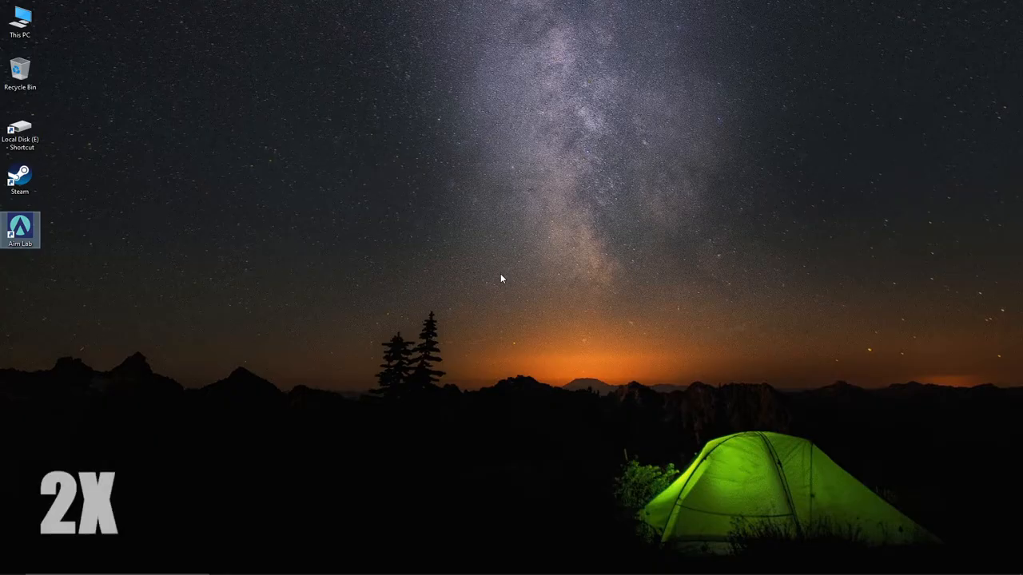
double_click(20, 176)
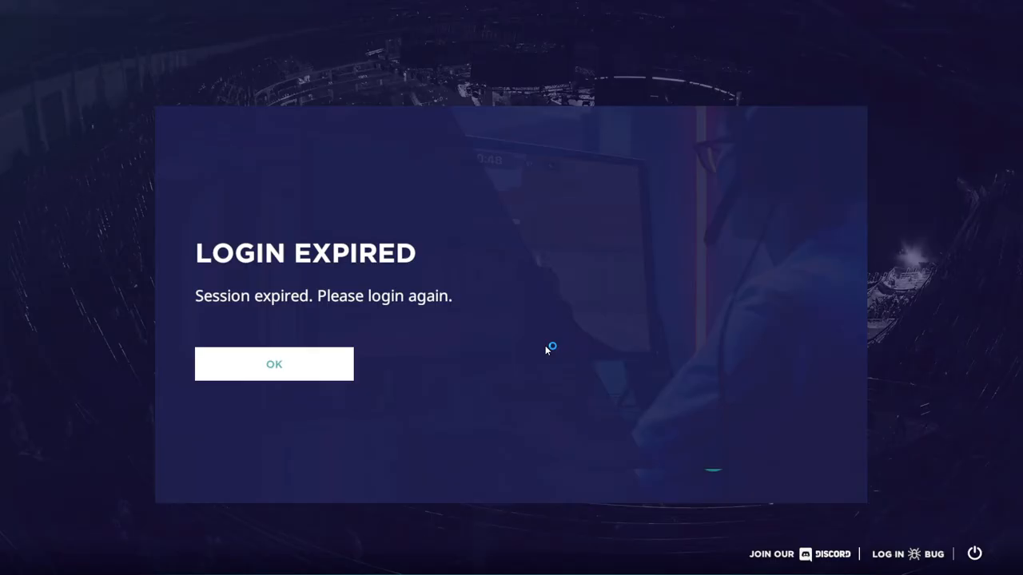
click(275, 364)
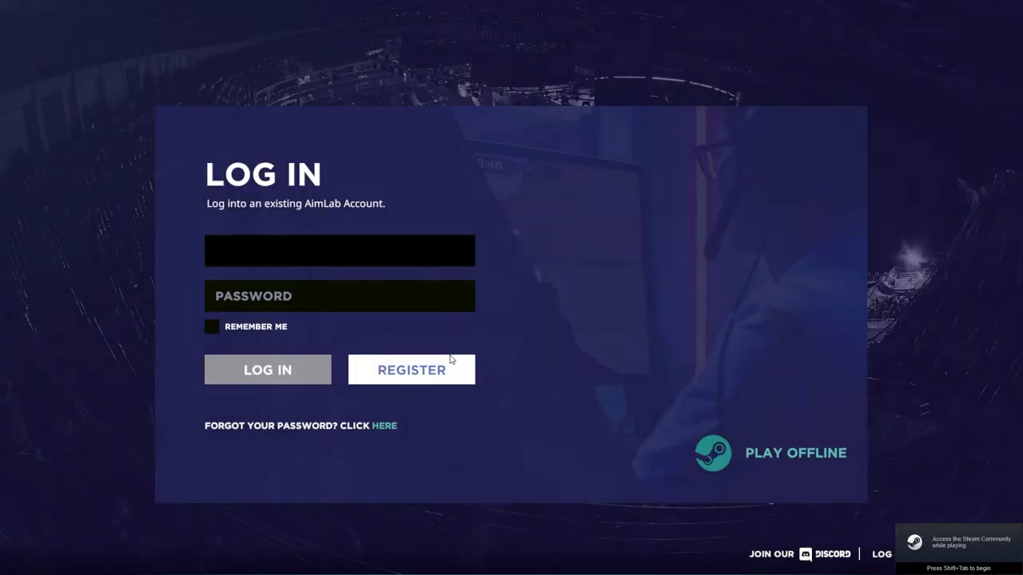